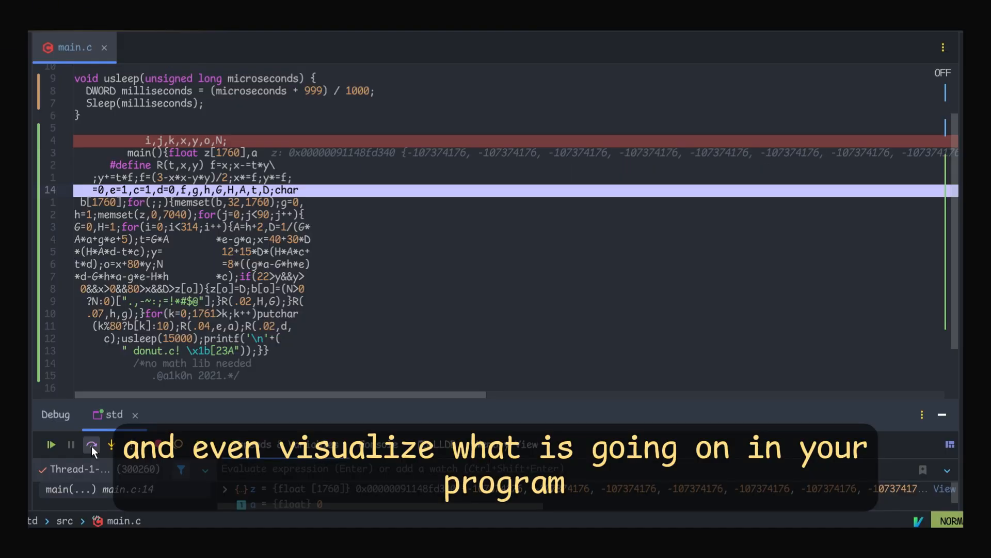
# Step main.exe's execution so rip moves from 0x140001461 into the routine at 0x140001570
pyautogui.click(92, 445)
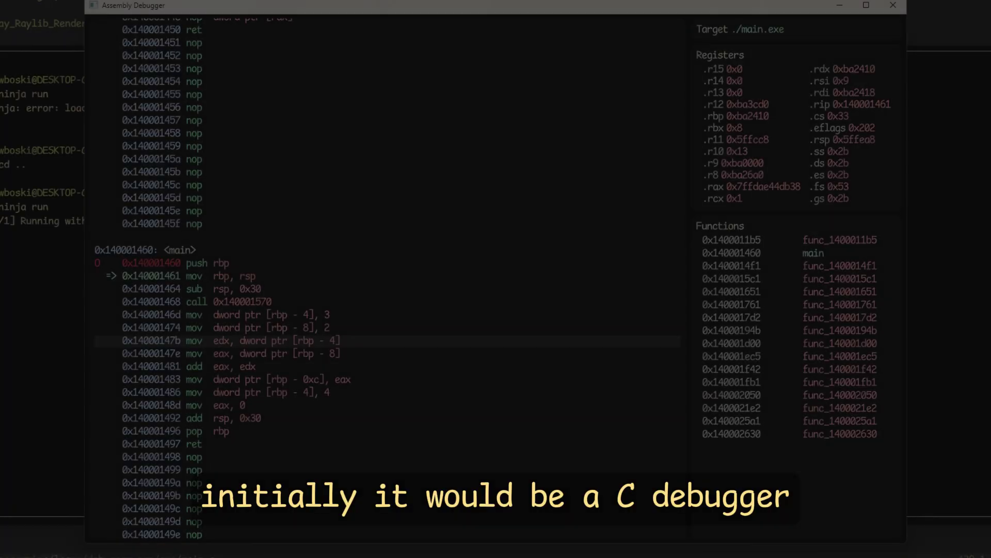
pyautogui.scroll(-3)
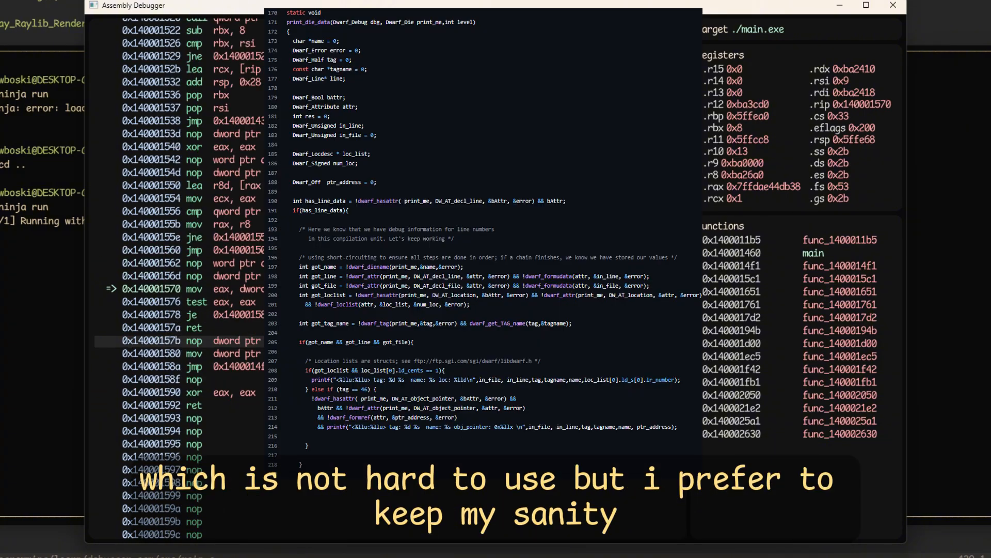
pyautogui.press('F10')
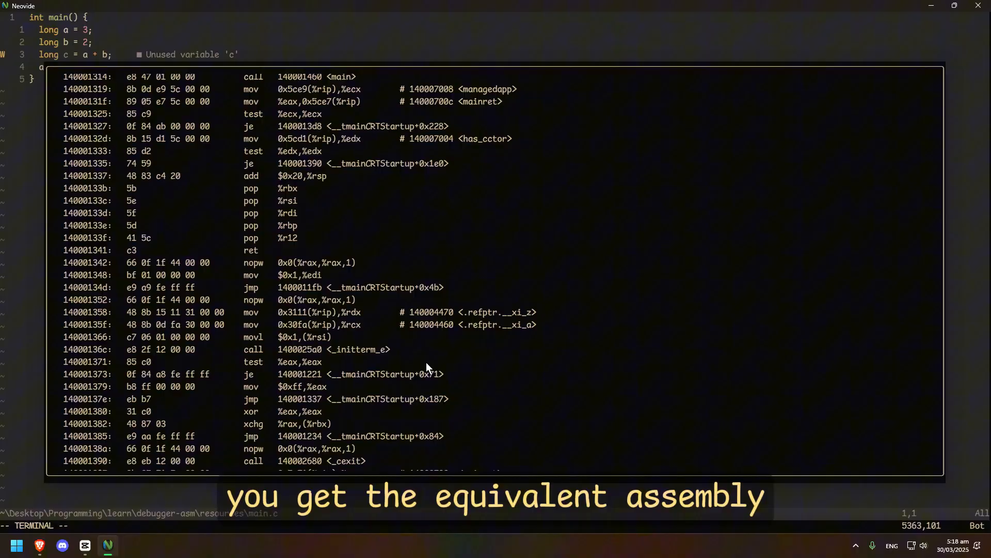
# Scroll the objdump output down to later functions such as _FindPESectionByName calling strncmp
pyautogui.scroll(-3)
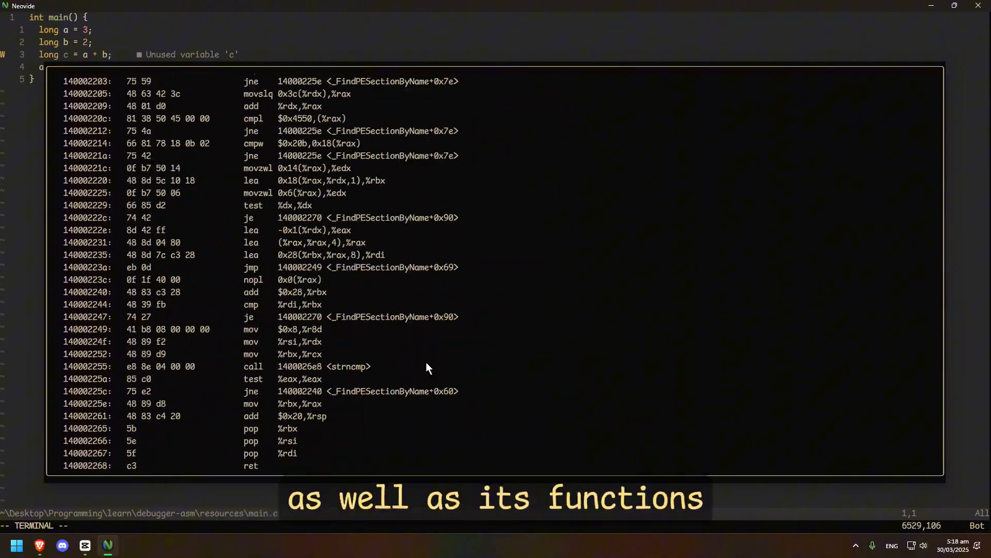